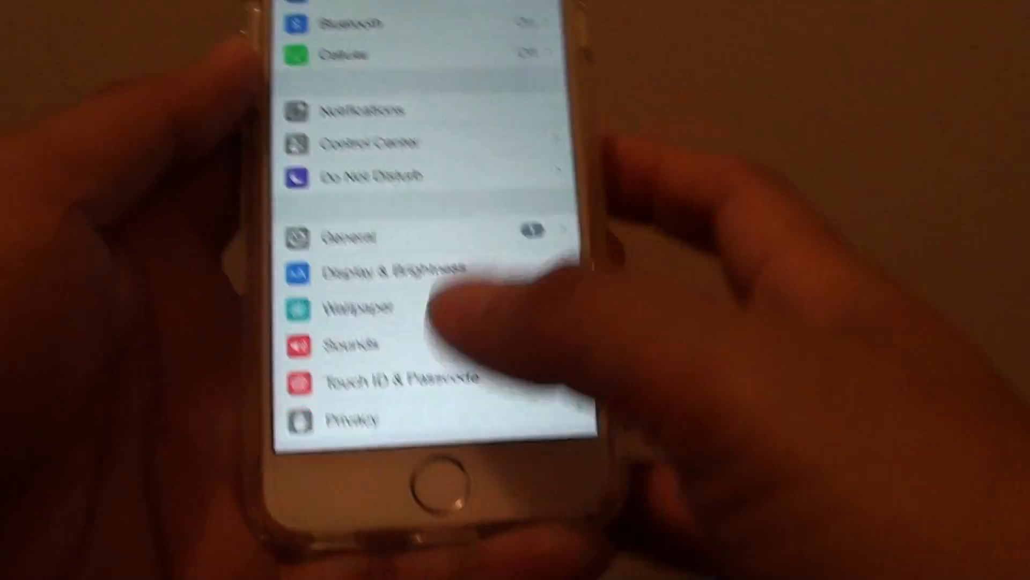
Step: From the home screen, go into Settings and reach the General page
click(433, 481)
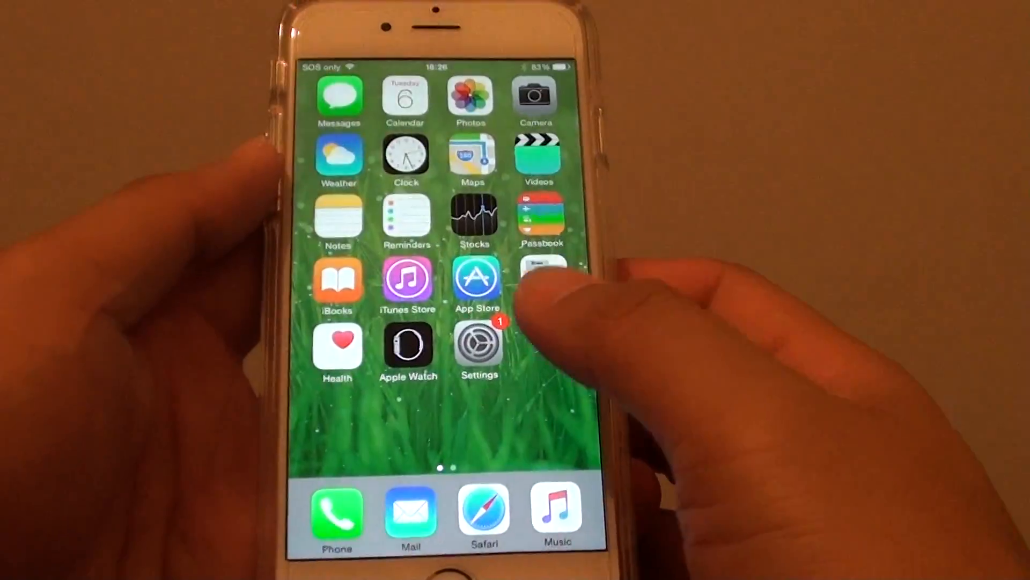
click(478, 341)
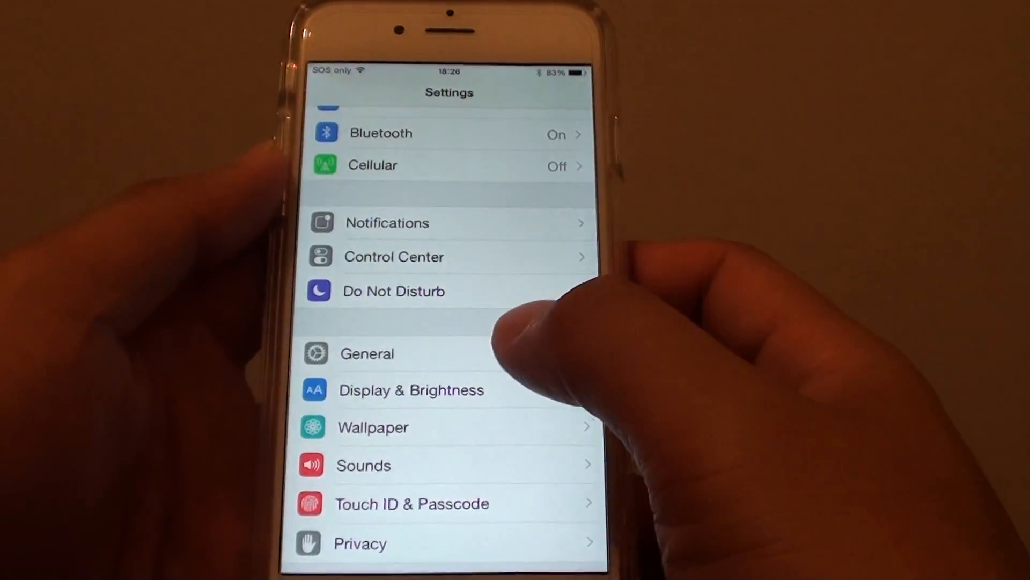
click(367, 353)
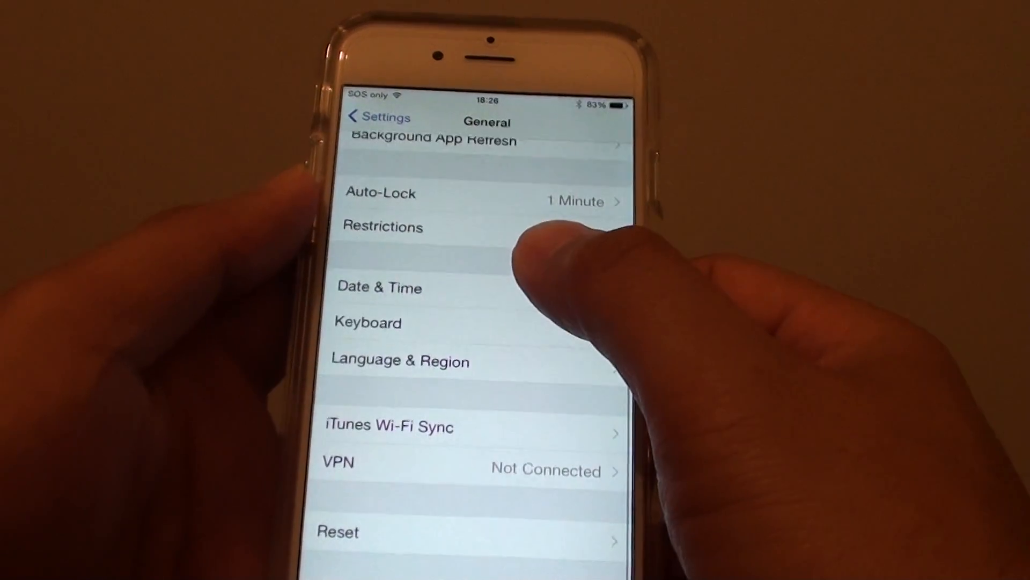
click(367, 322)
text(This is fu)
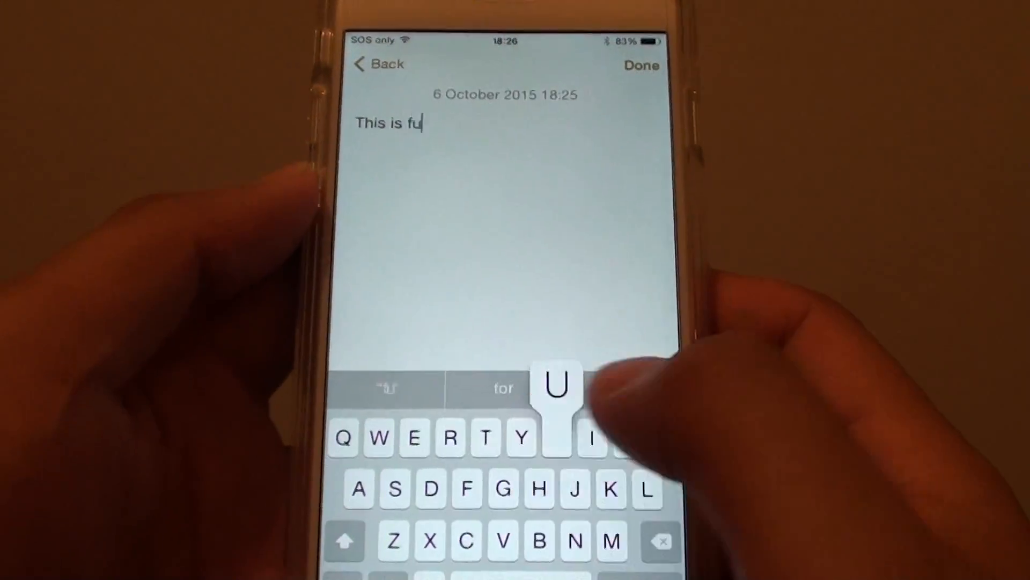
Step: Complete 'This is fun' with a double-space full stop, then continue typing 'Hgh'
text(n.)
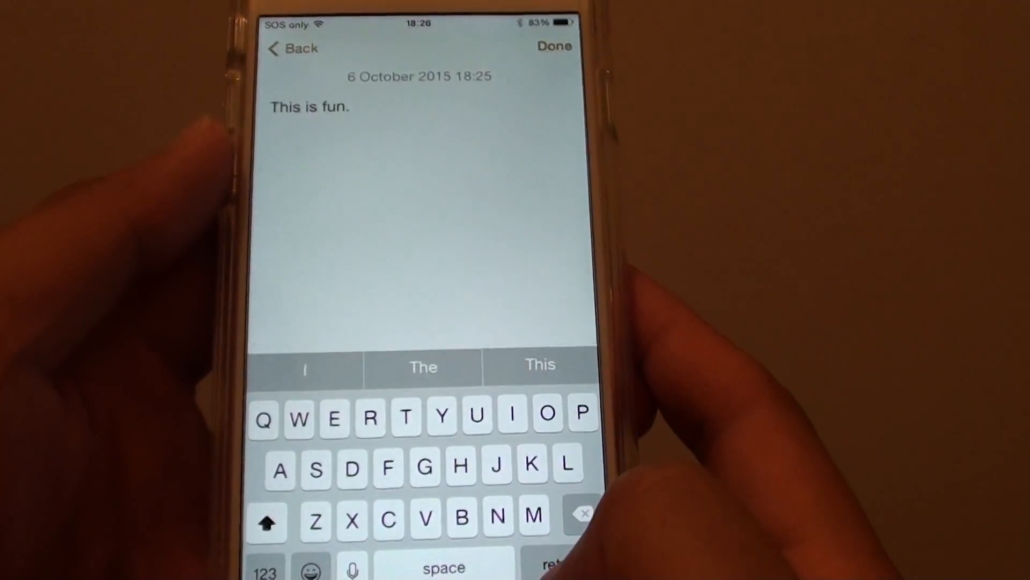
text(Hgh)
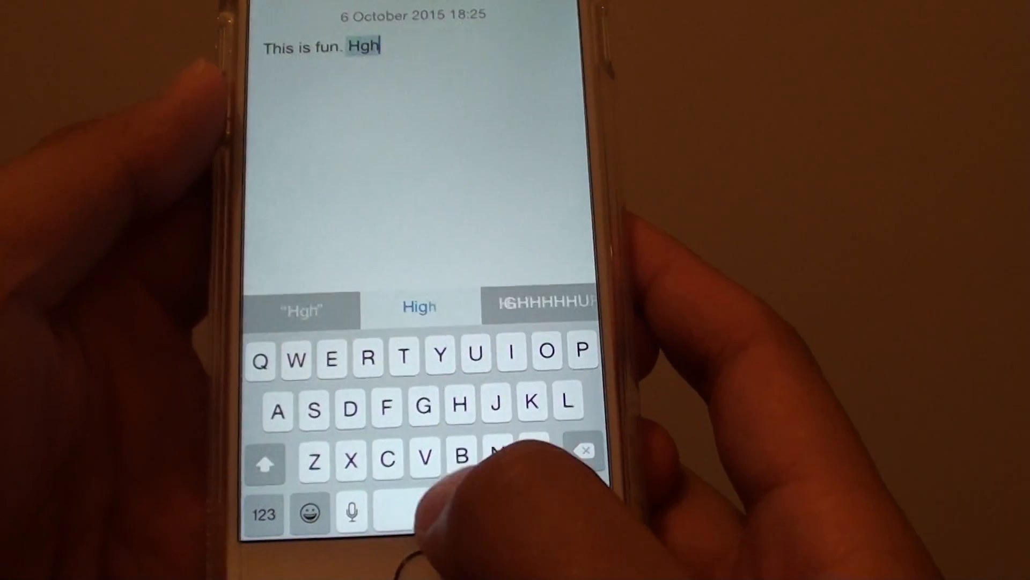